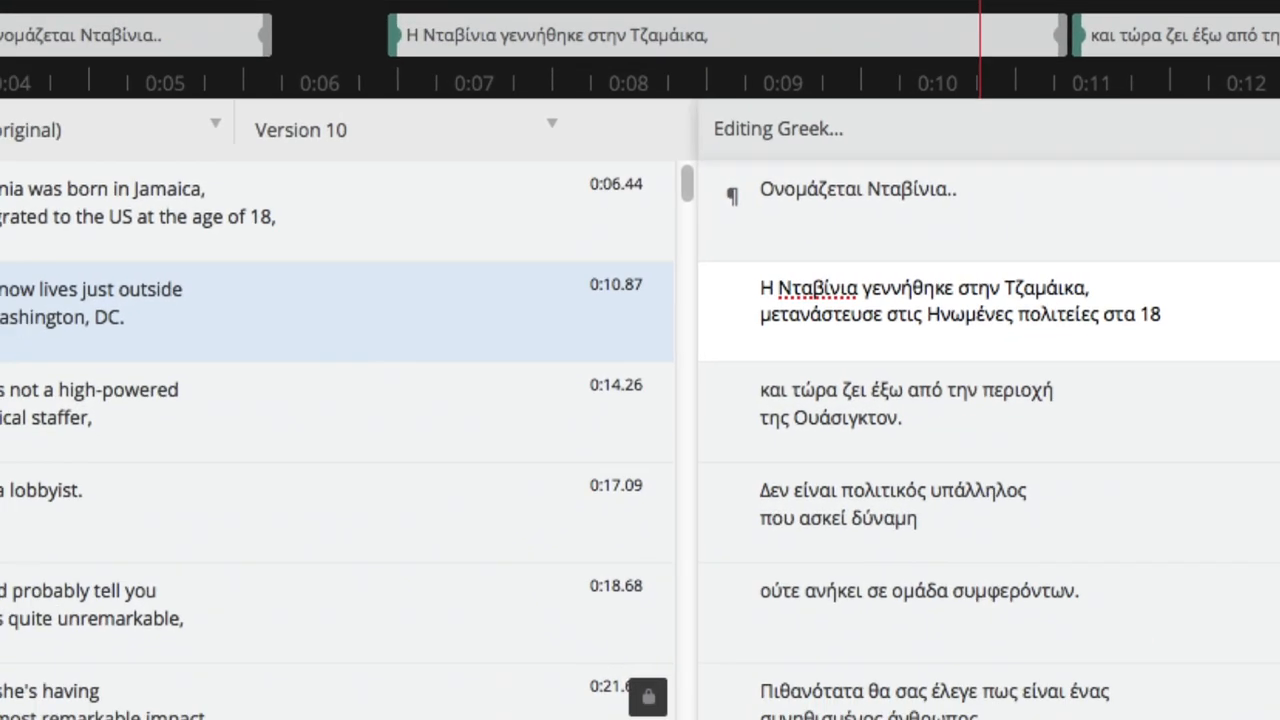
# Post the team note 'I added some sound representation' and open the OTPedia approval and main guides
pyautogui.press('ctrl+f')
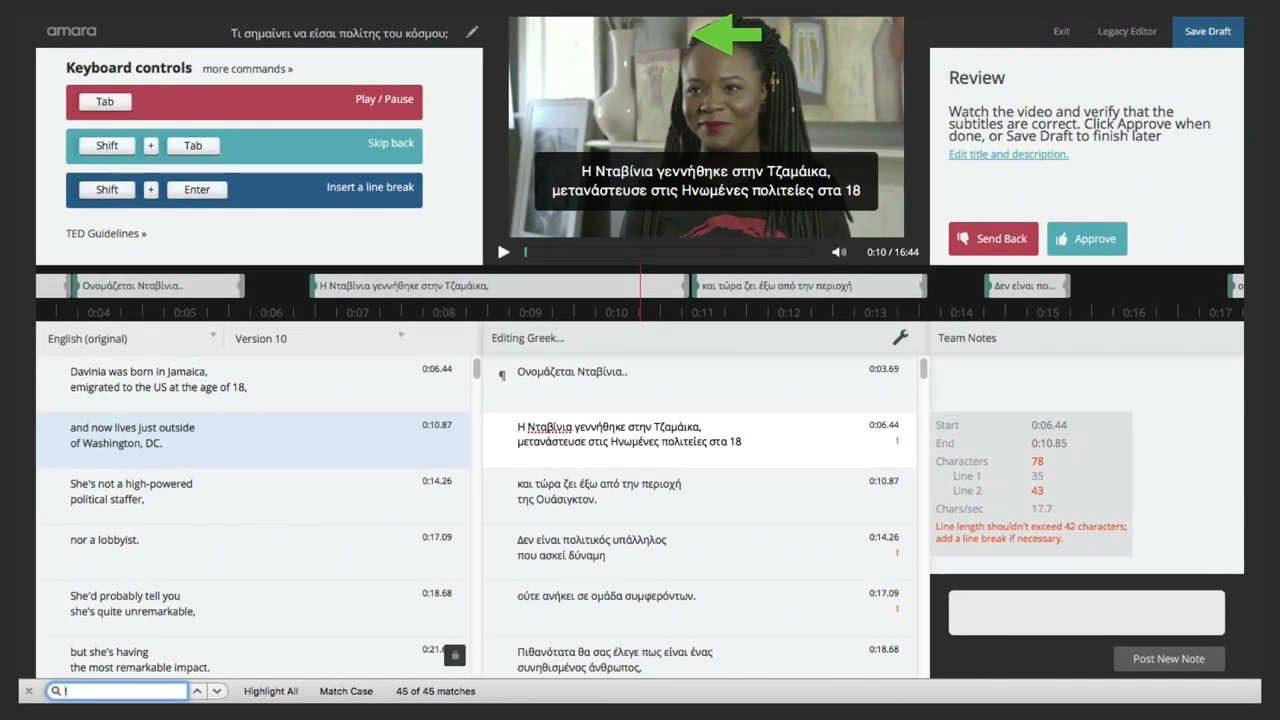
pyautogui.click(1007, 154)
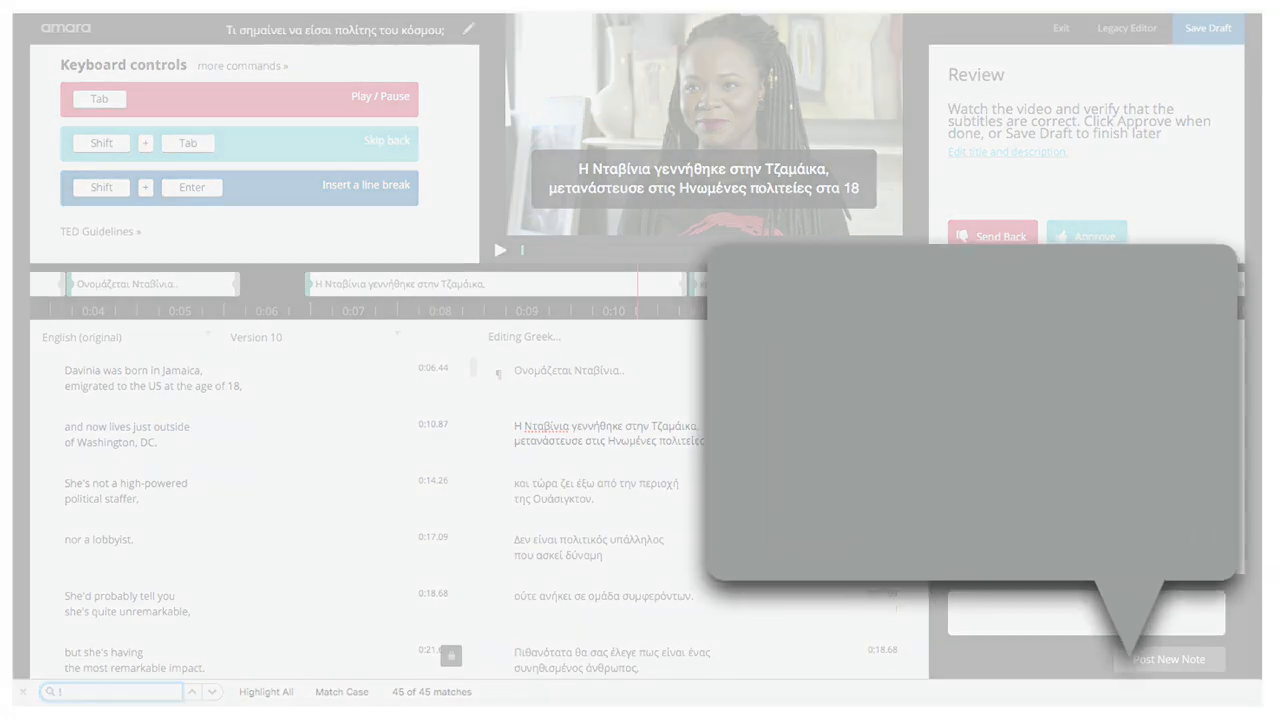
pyautogui.write('I added some sound representation')
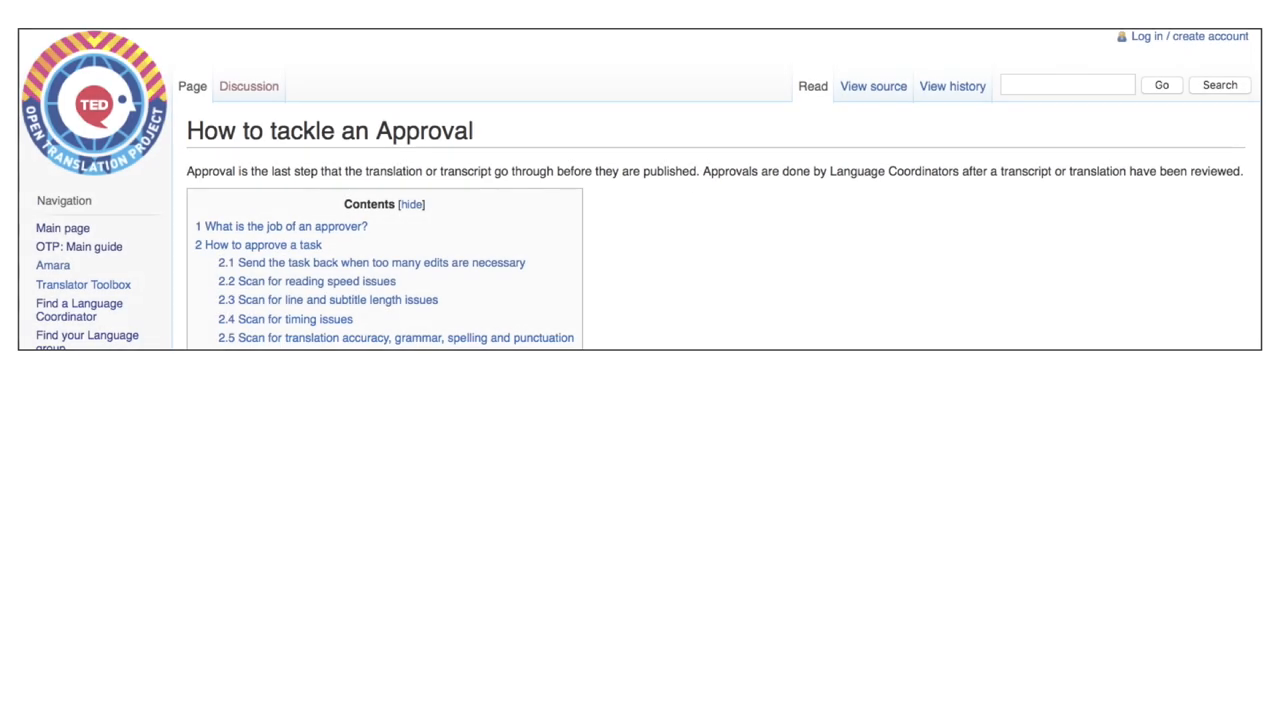
pyautogui.click(78, 246)
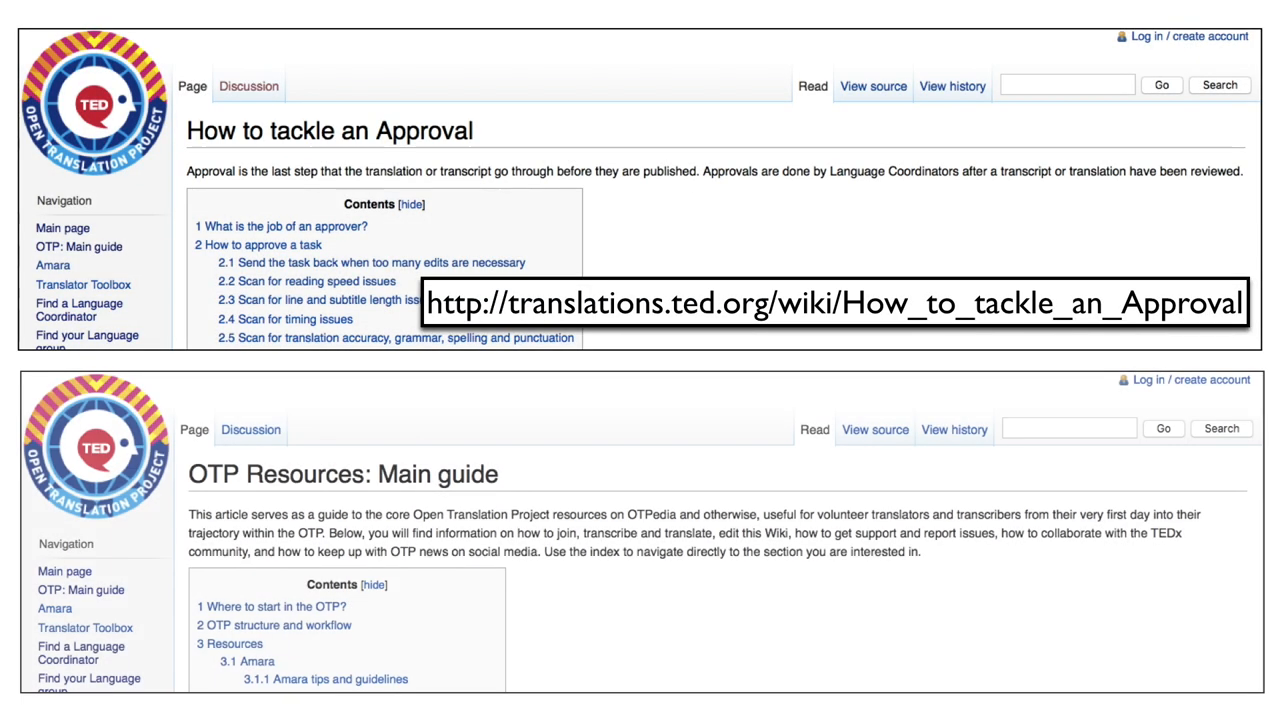